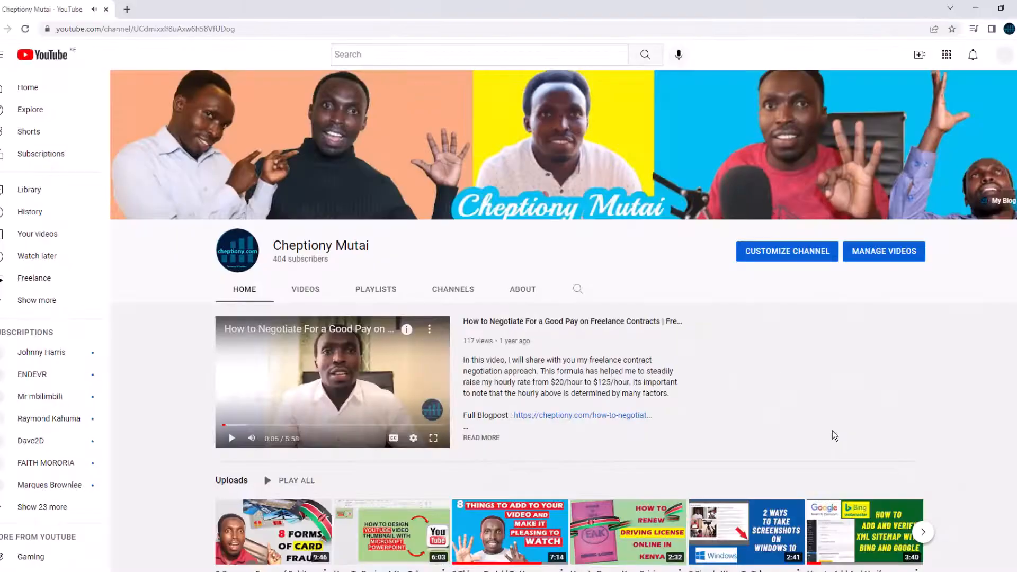
- Browse through the cheptiony.com blog posts, searching for 'Screencast Video' along the way
scroll(down, 3)
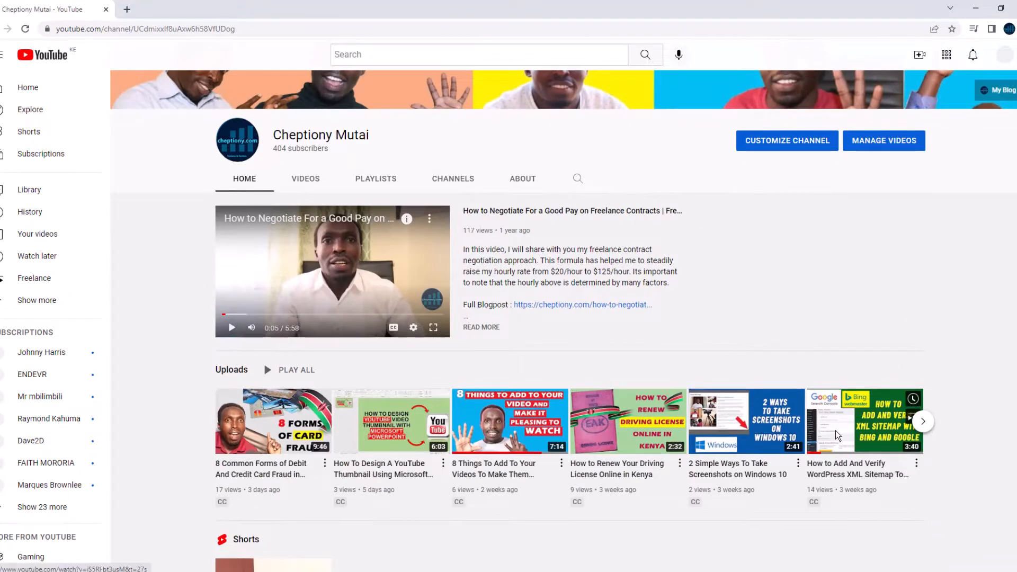
mouse_move(837, 436)
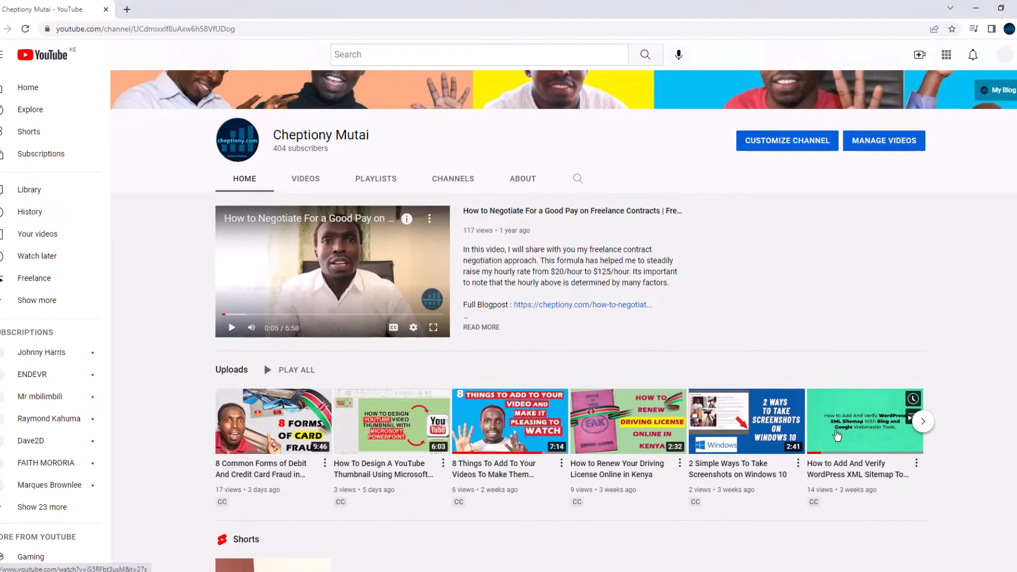
scroll(down, 3)
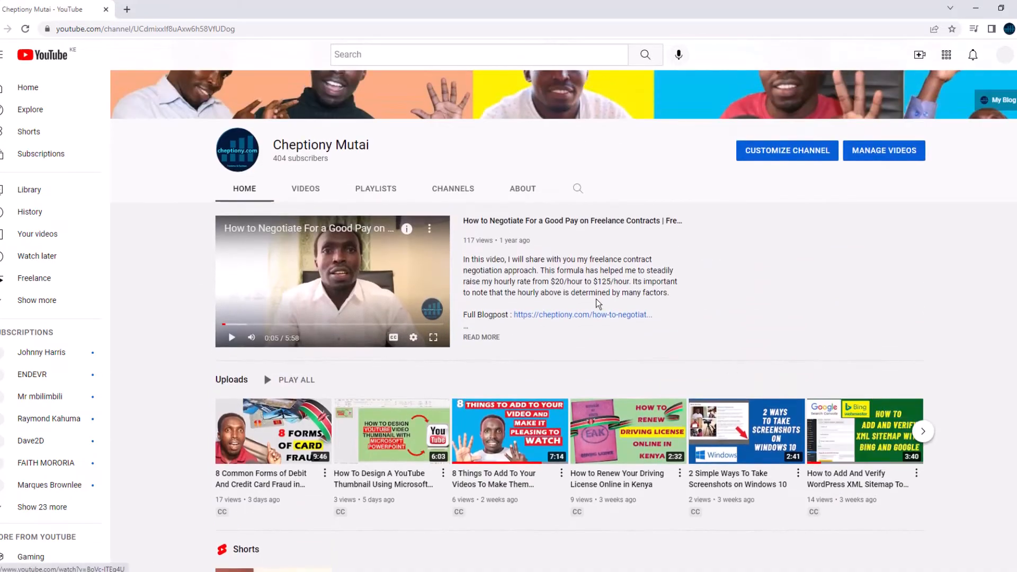
click(305, 188)
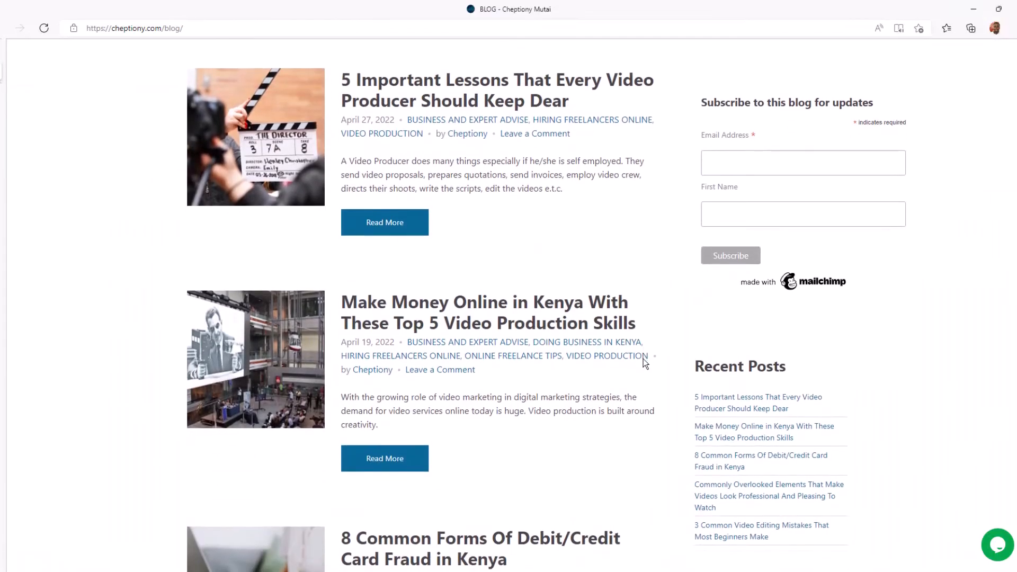
scroll(down, 3)
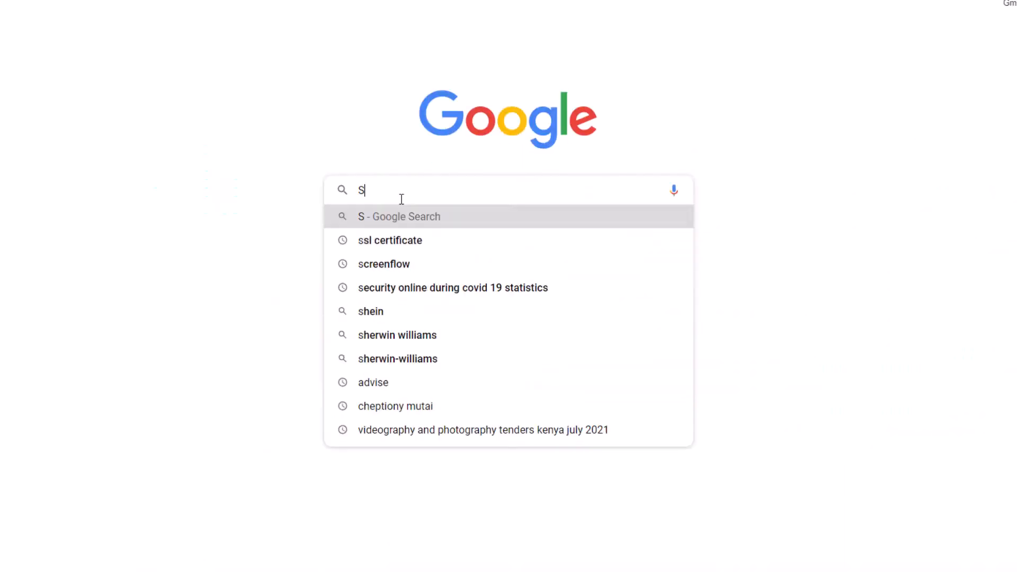
text(Screencast Video)
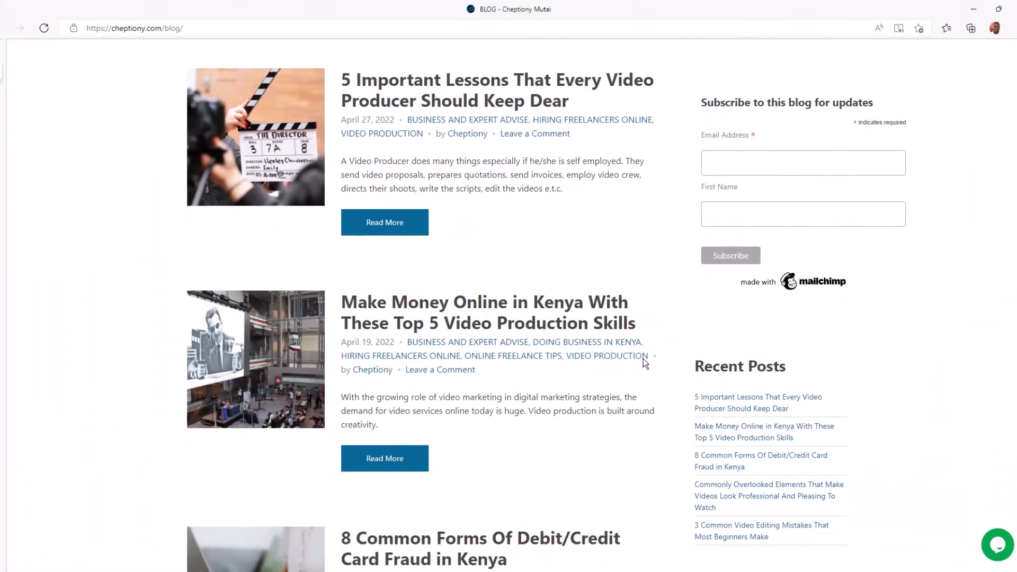
scroll(down, 3)
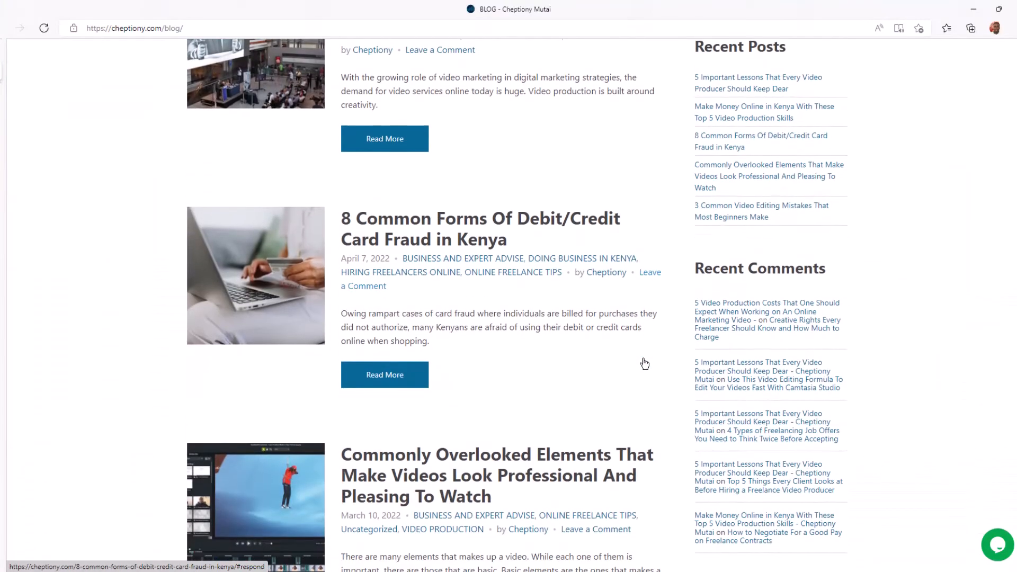
scroll(down, 3)
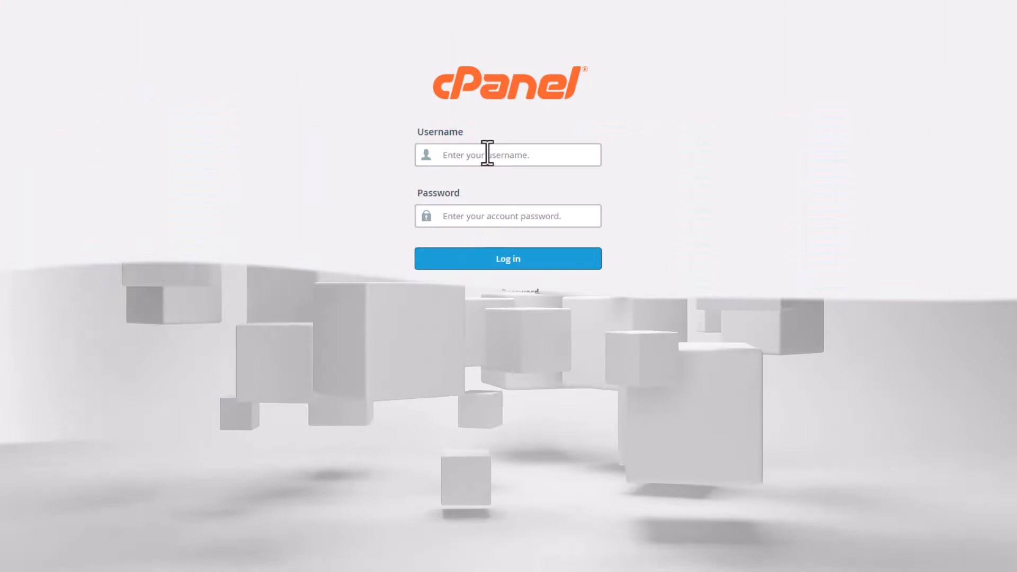
- Sign in to the cPanel hosting account with username and password to reach the dashboard
text(ch)
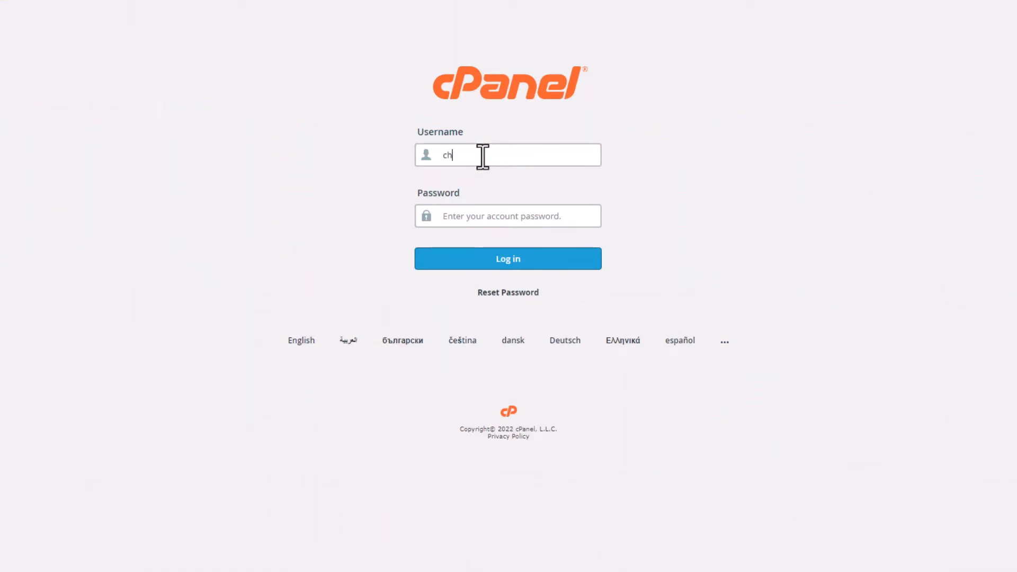
click(508, 258)
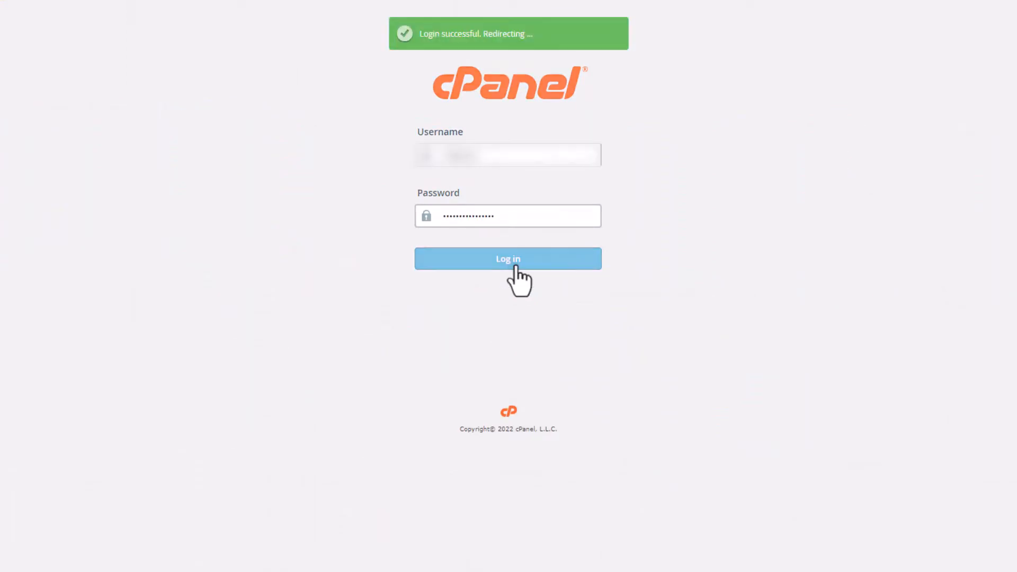
click(508, 258)
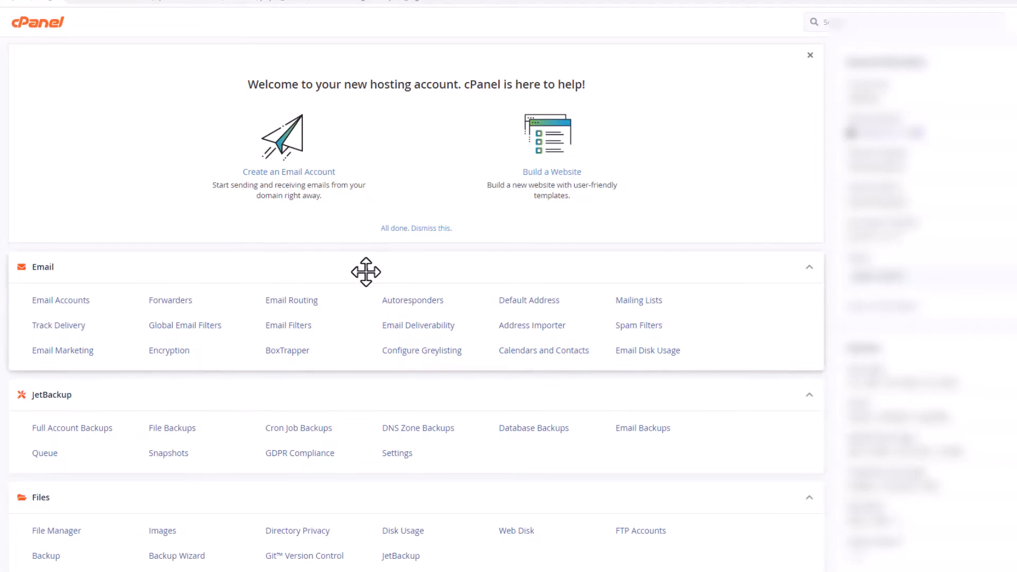
mouse_move(752, 402)
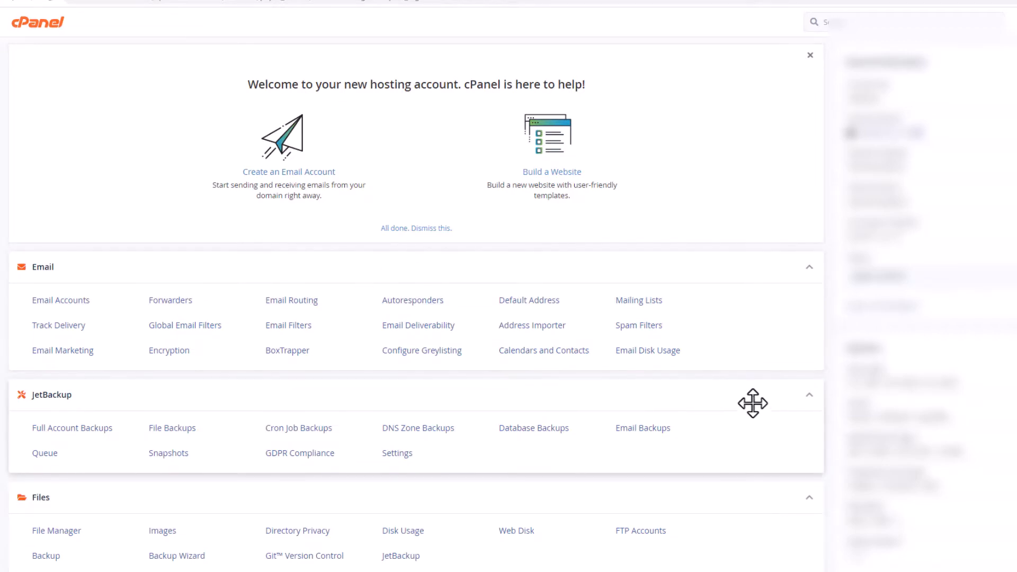
- Reach the Email Accounts list showing the hosting account's eight mailboxes
scroll(down, 3)
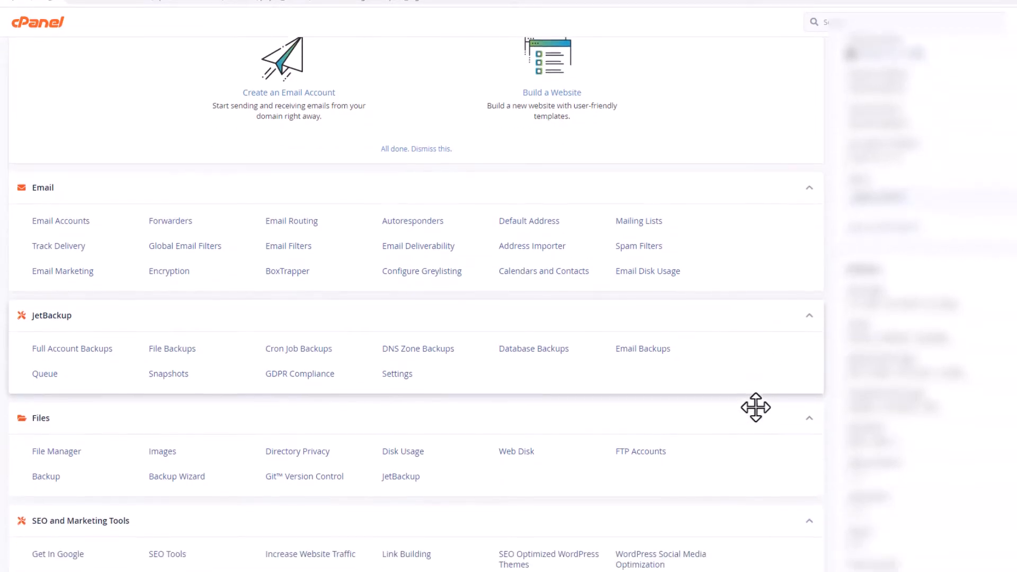
scroll(down, 3)
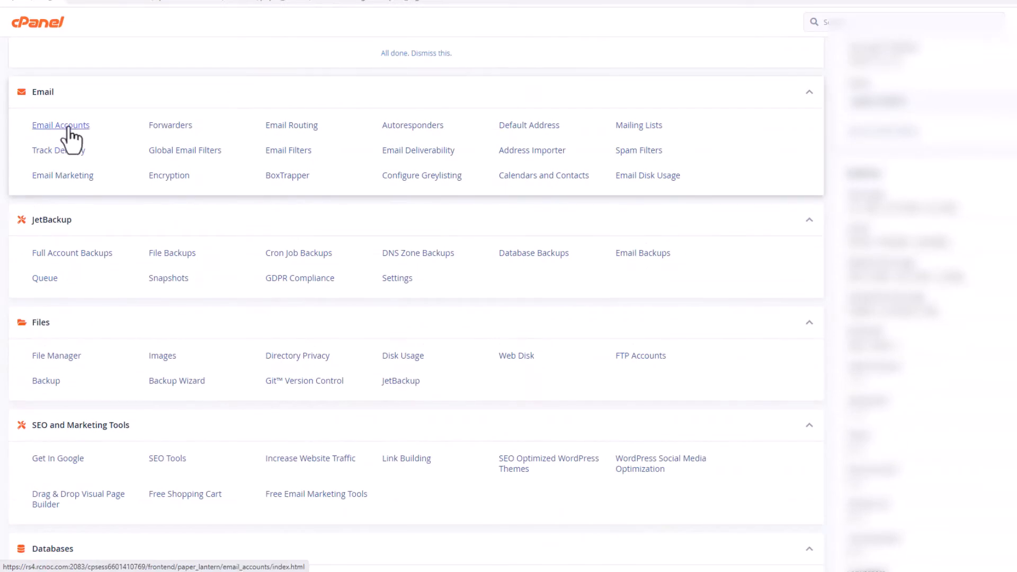
click(60, 125)
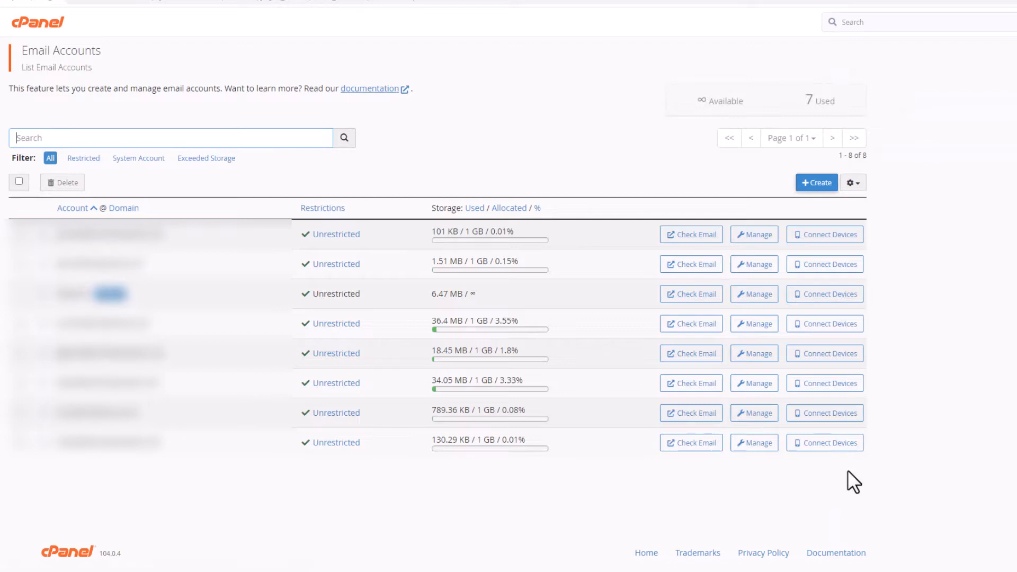
click(816, 182)
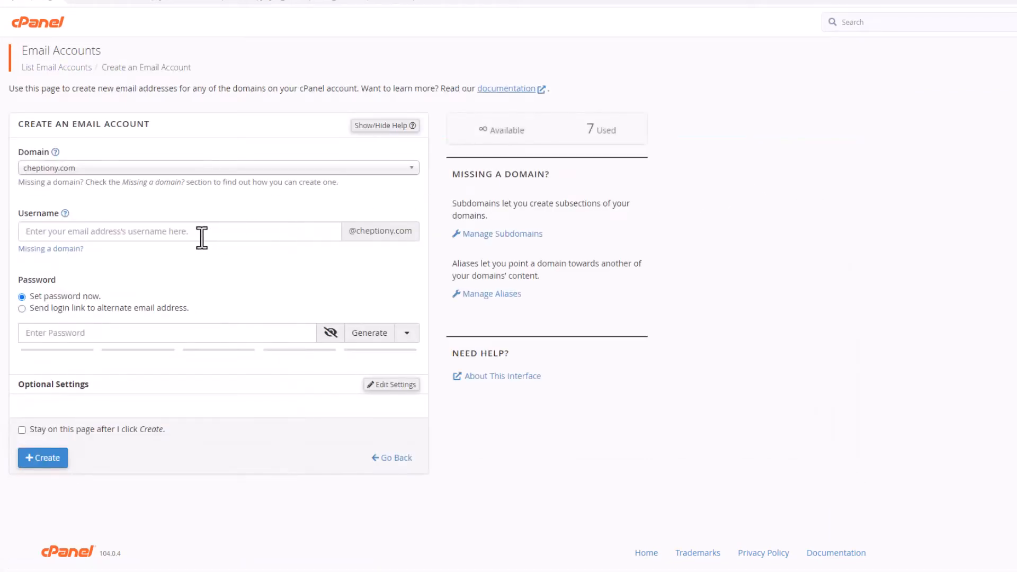
text(a)
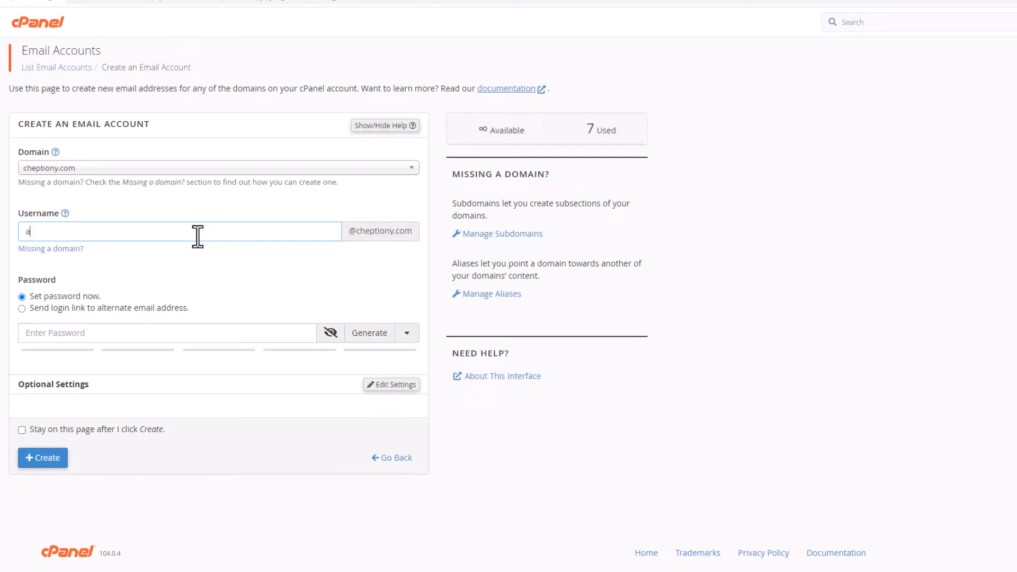
text(dmin)
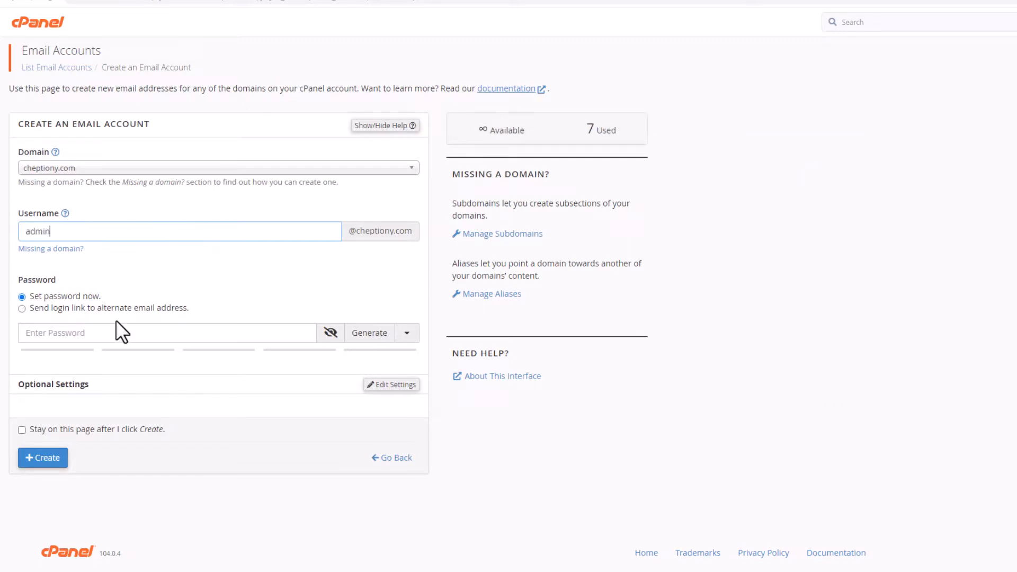
click(166, 333)
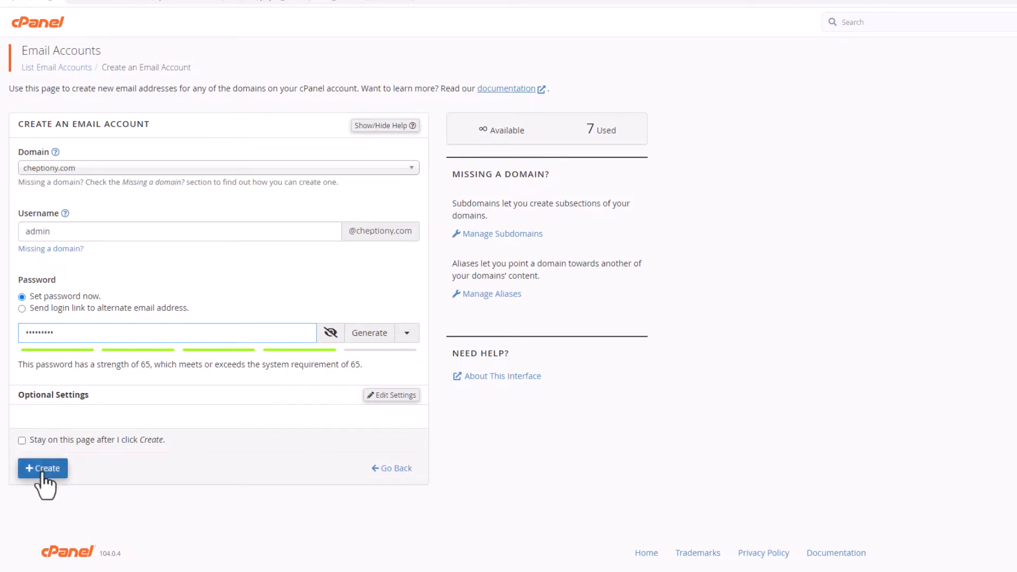
click(43, 468)
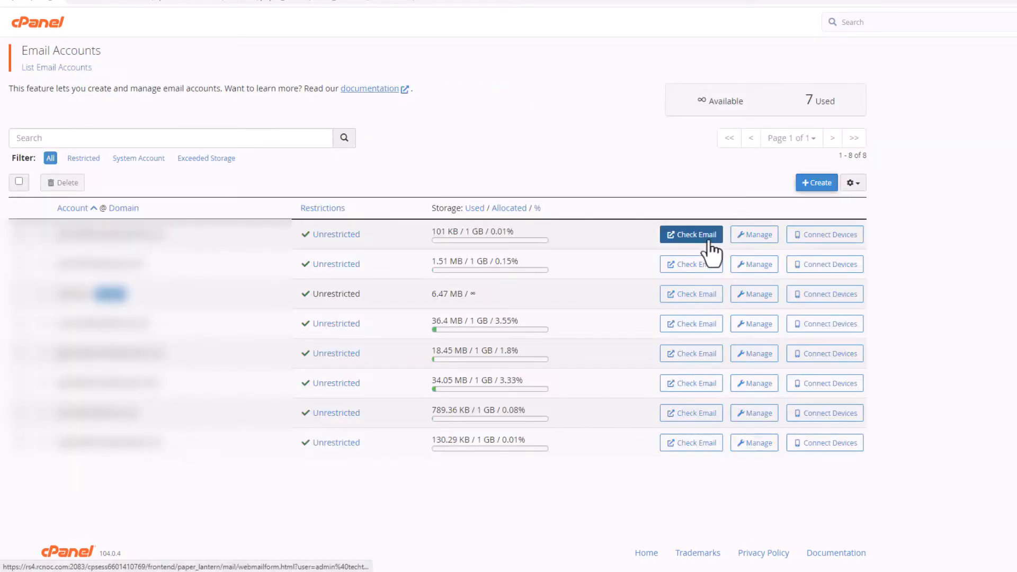
mouse_move(690, 234)
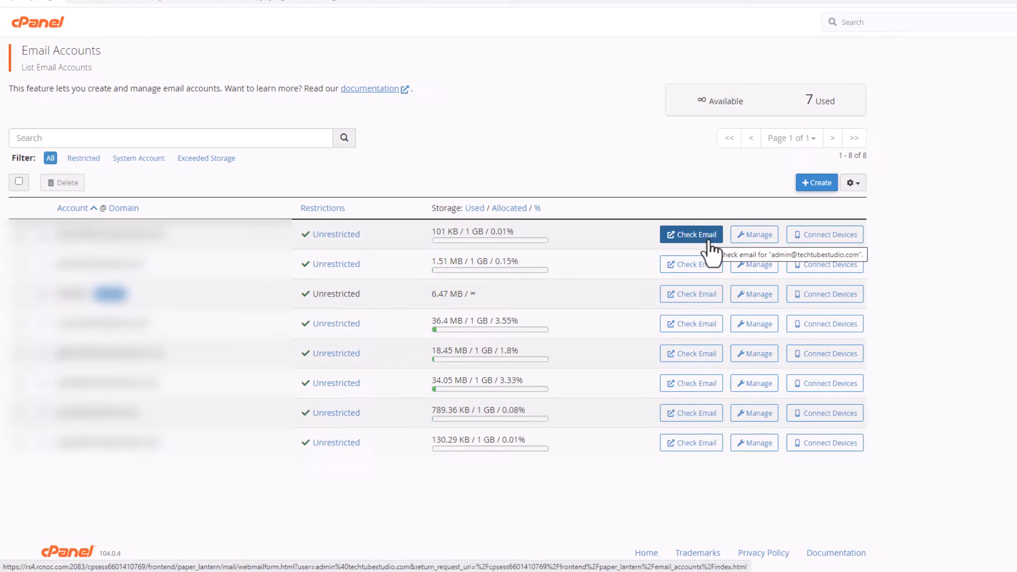
mouse_move(690, 264)
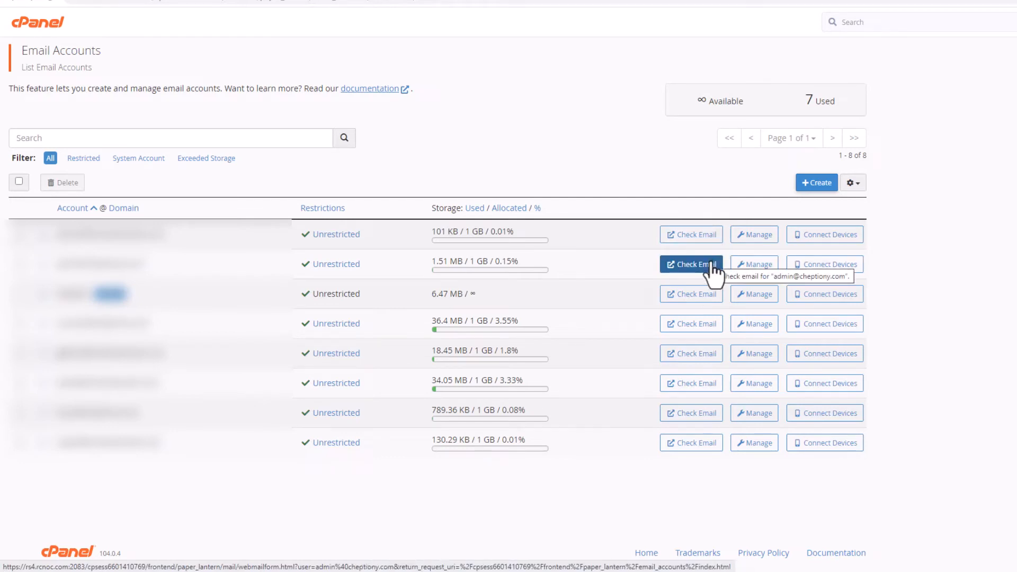
click(691, 264)
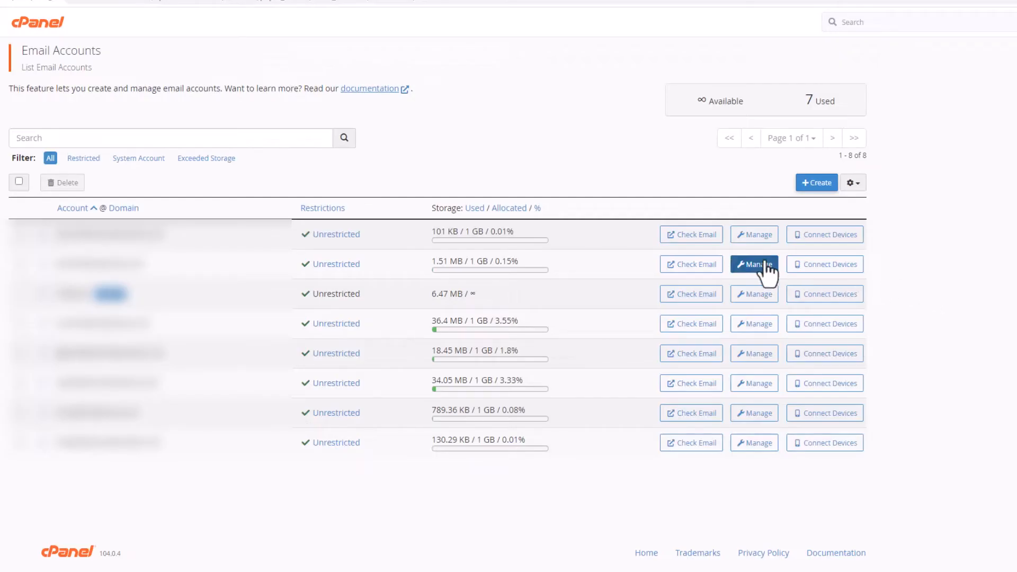
mouse_move(825, 264)
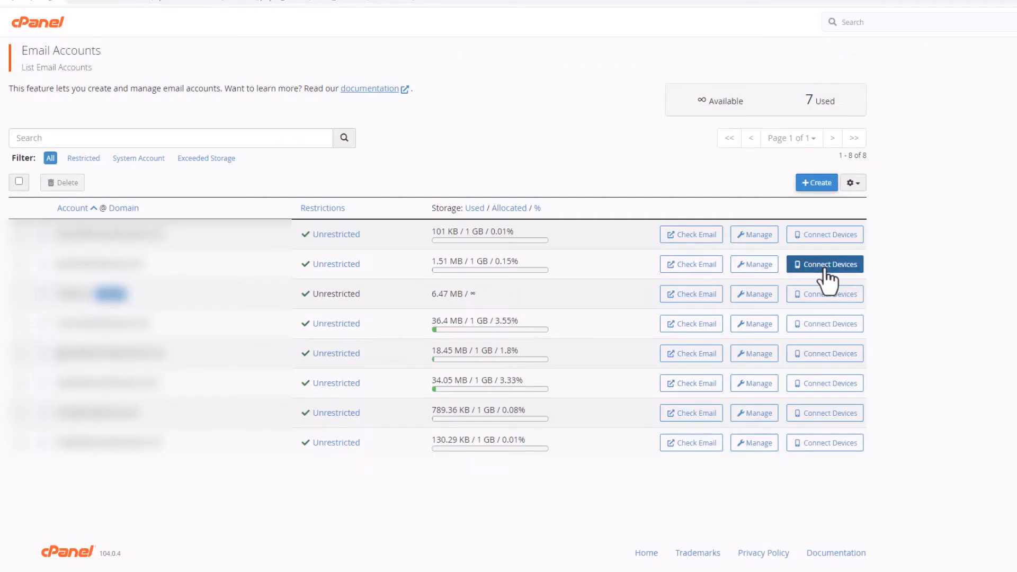
click(824, 264)
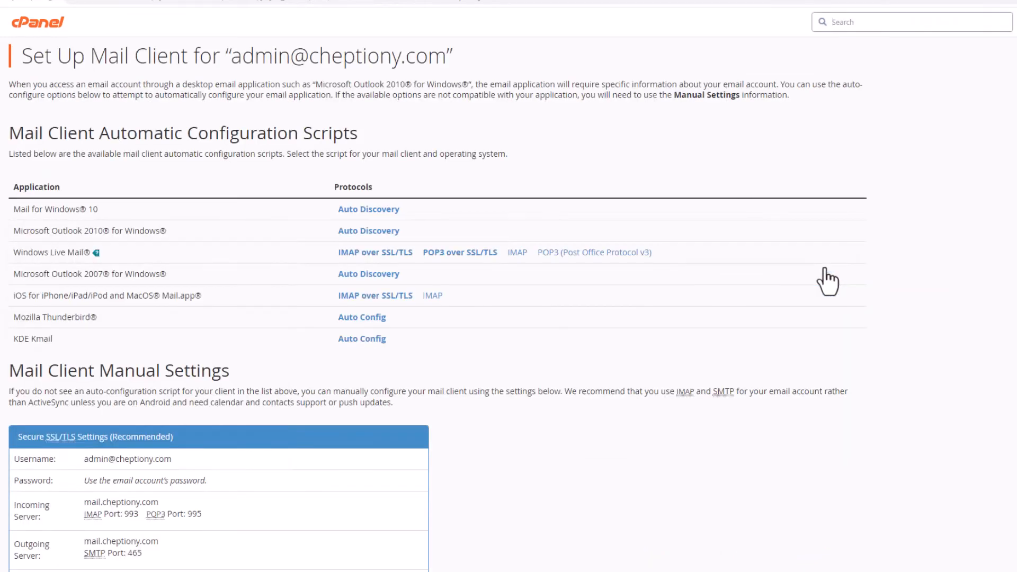
scroll(down, 3)
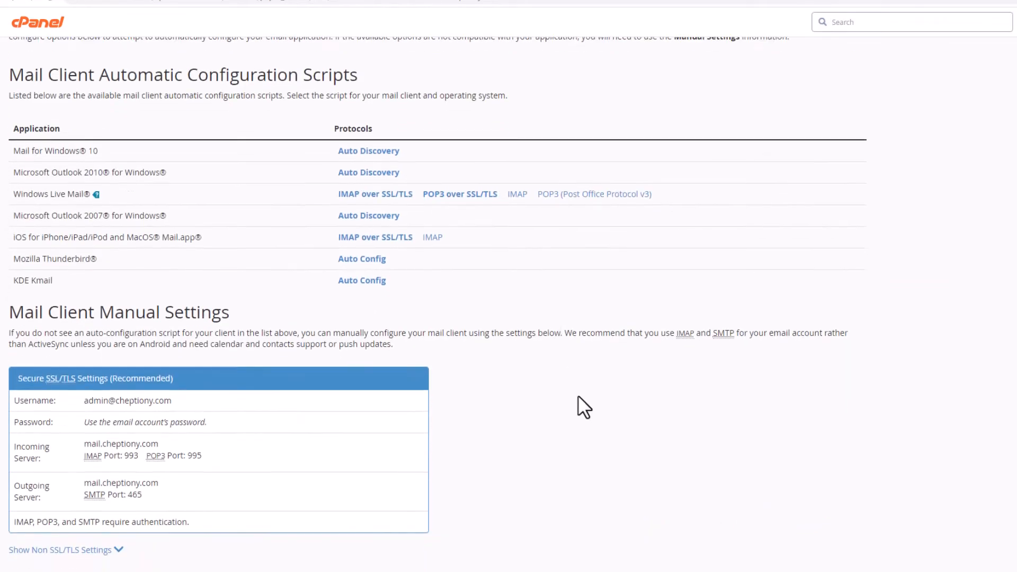
scroll(down, 3)
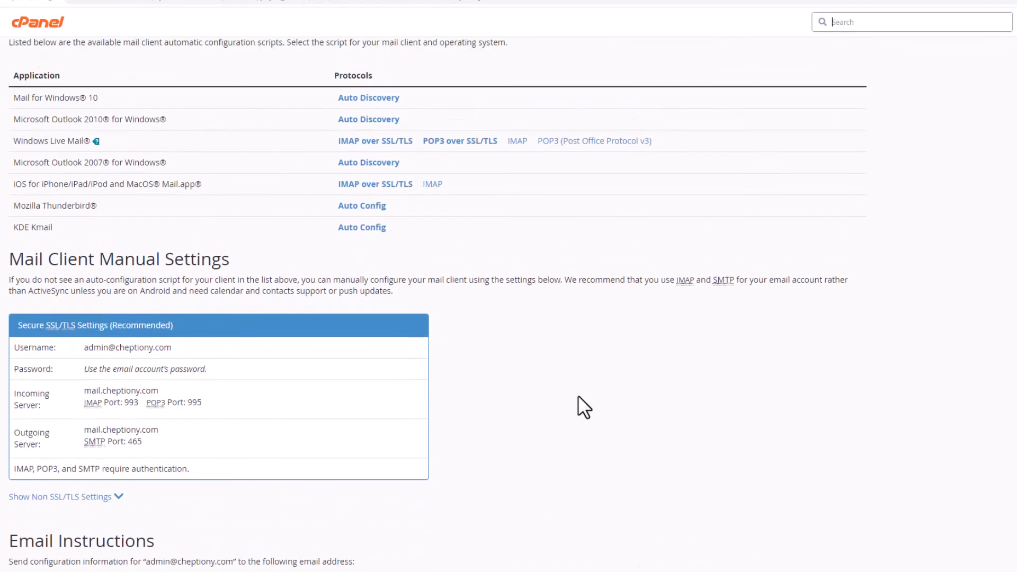
scroll(up, 3)
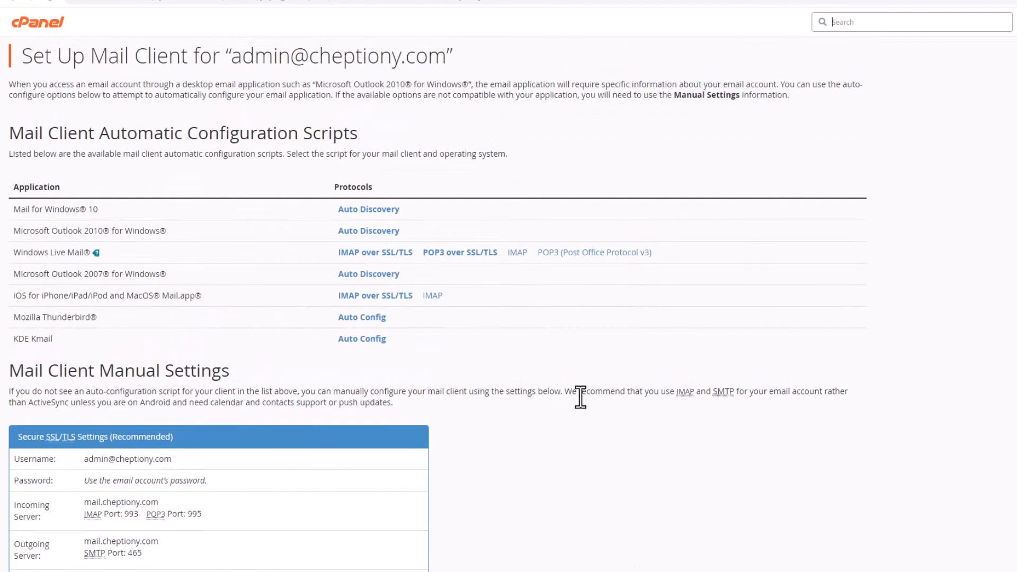
mouse_move(955, 308)
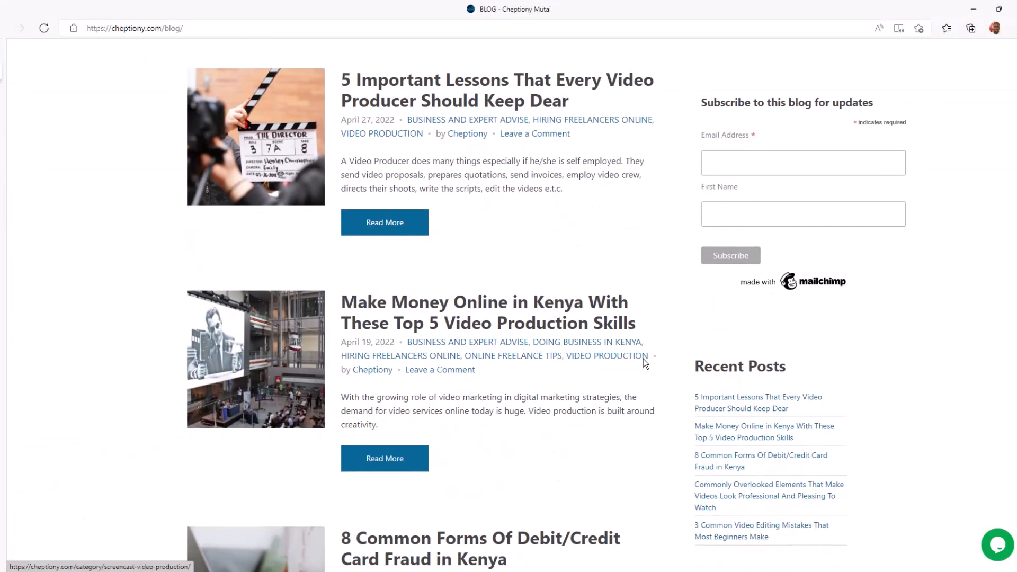
- Look through recent blog posts, then start a Google search for 'Screencast'
scroll(down, 3)
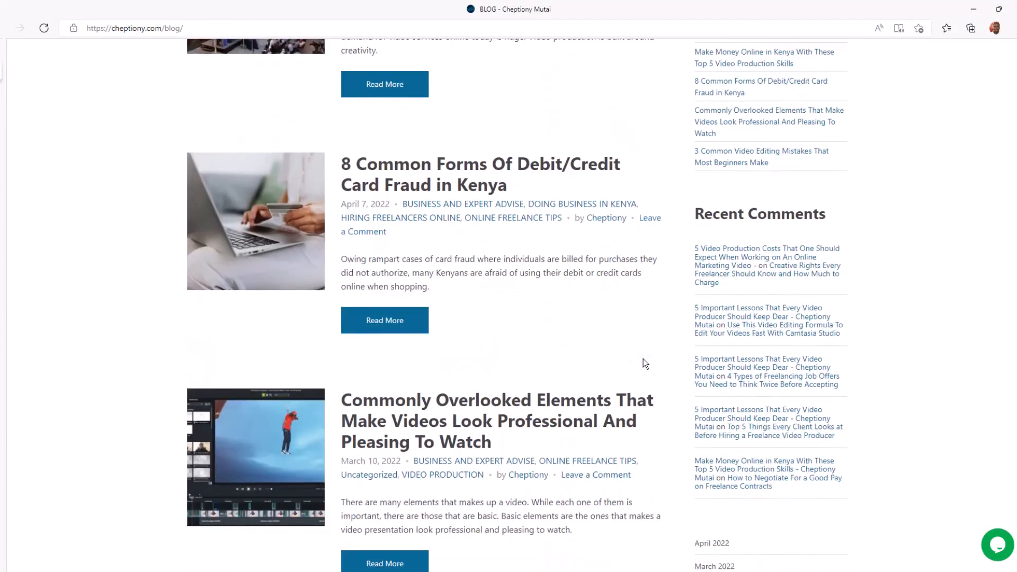
scroll(down, 3)
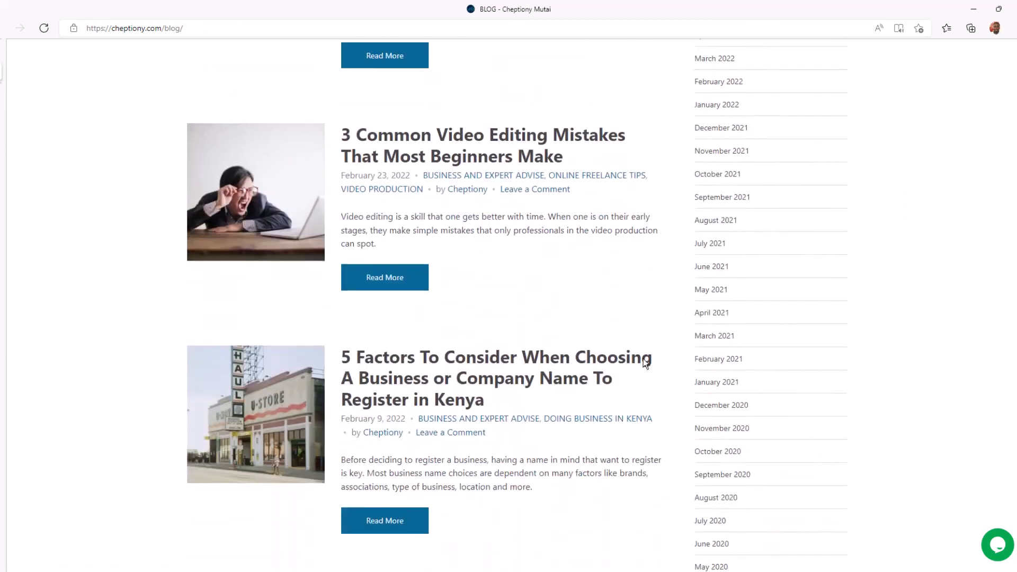
scroll(down, 3)
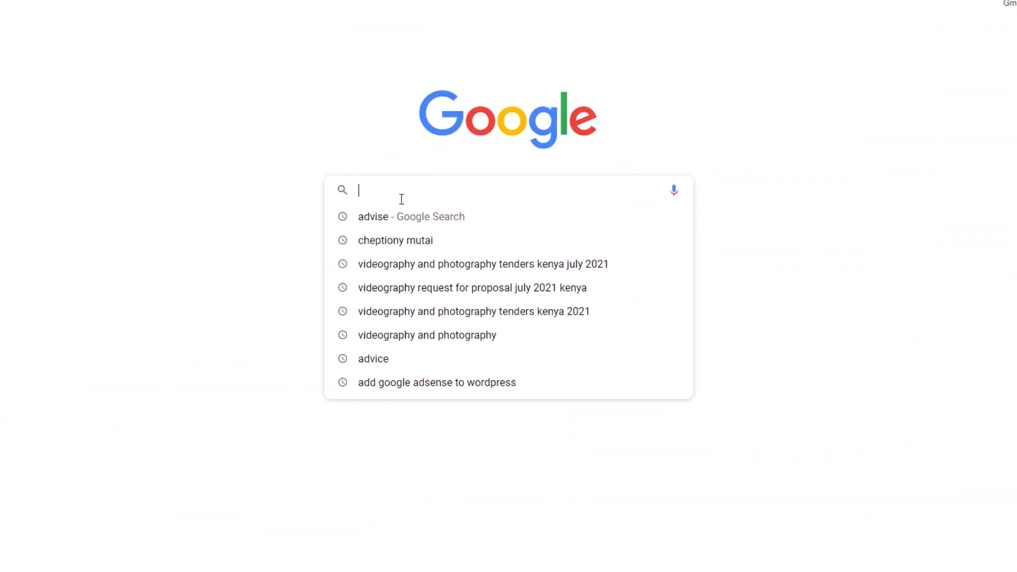
text(Screencast)
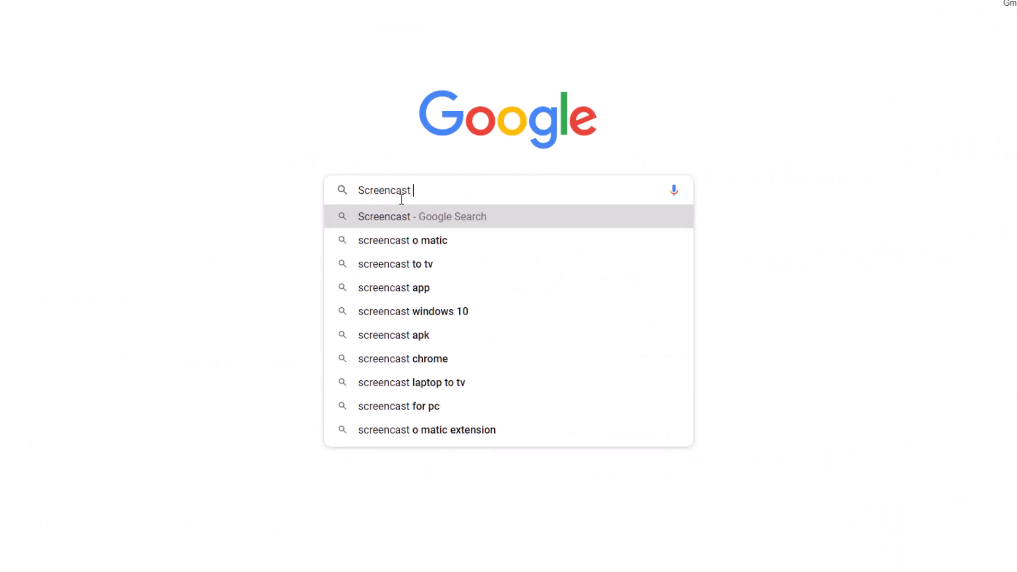